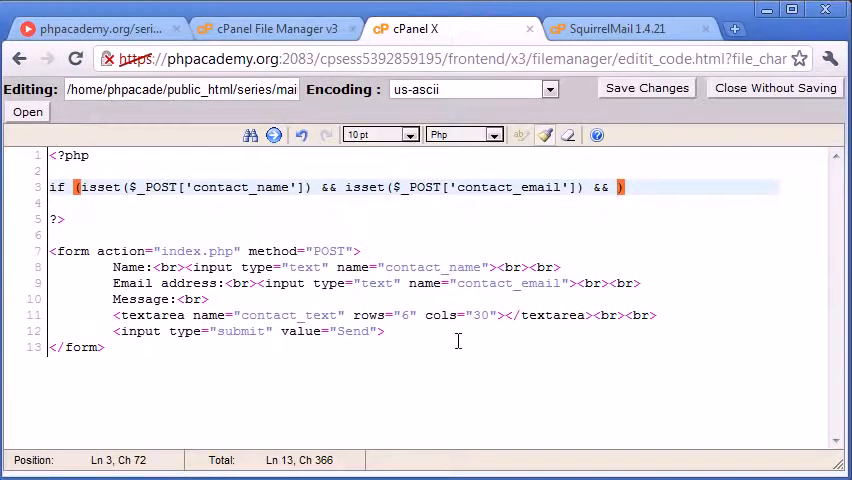
Add isset($_POST['contact_text']) as the third condition, dismiss the Save As prompt, and save
type("isset()")
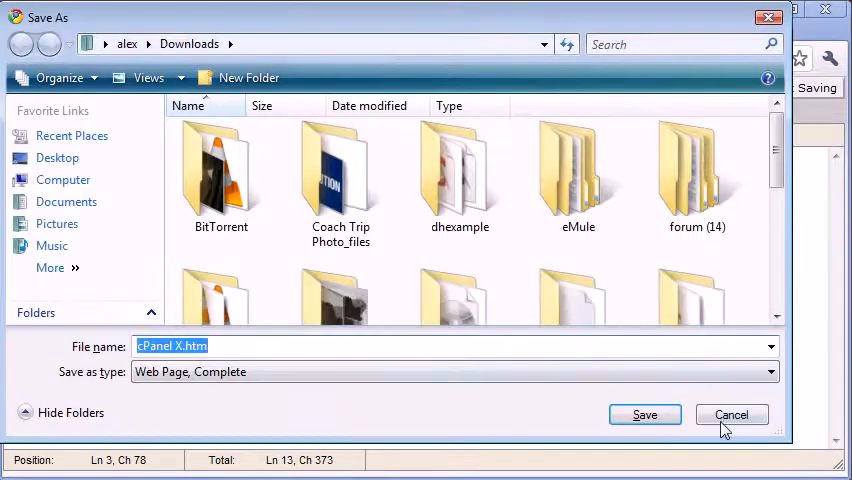
left_click(731, 415)
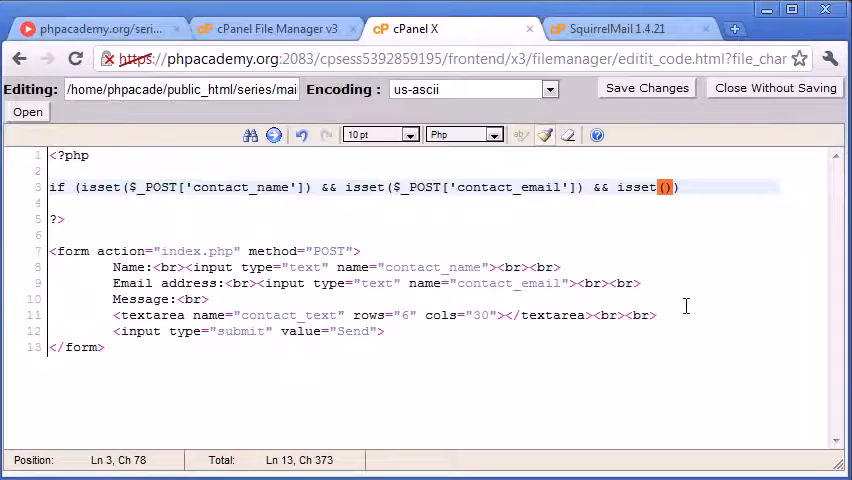
type("$_POST['contact")
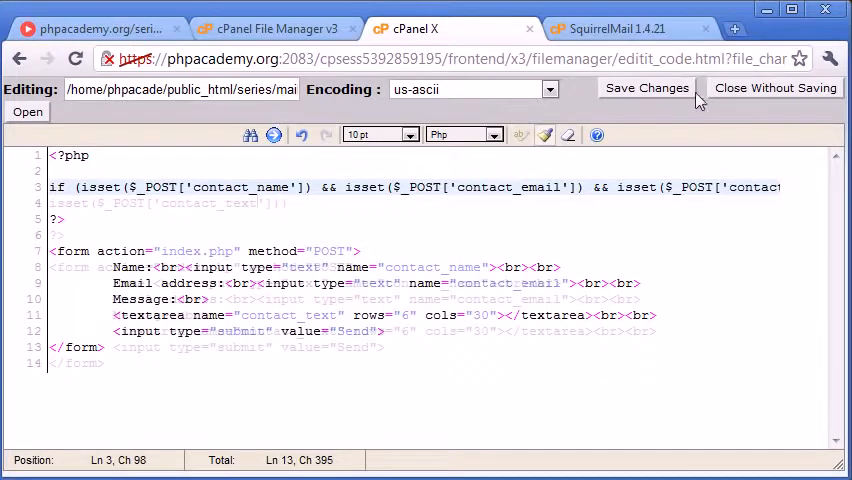
left_click(646, 88)
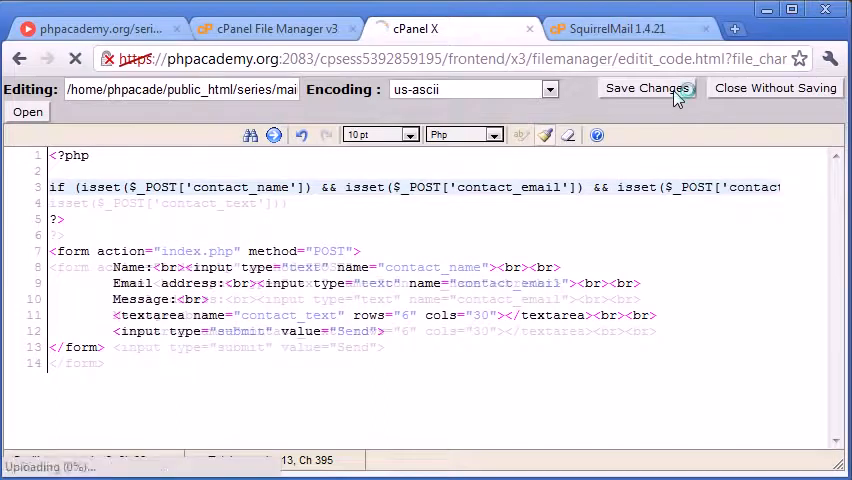
Reopen index.php and add an empty { } block after the if condition
left_click(645, 88)
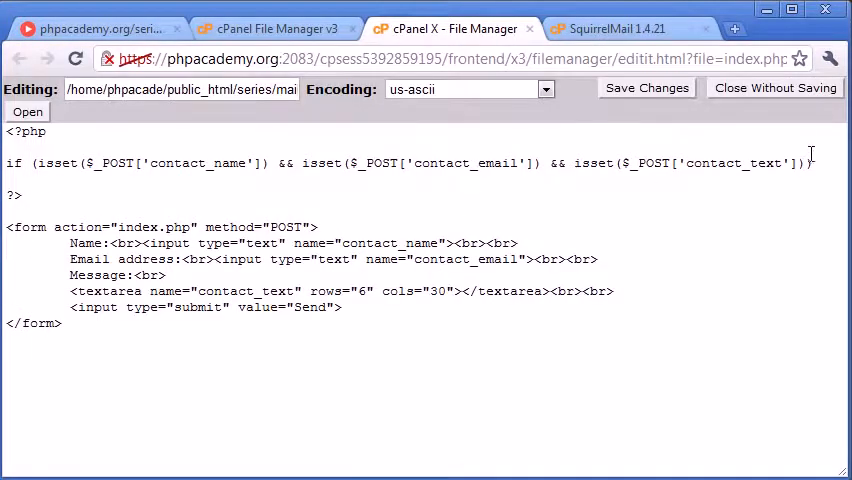
type("{")
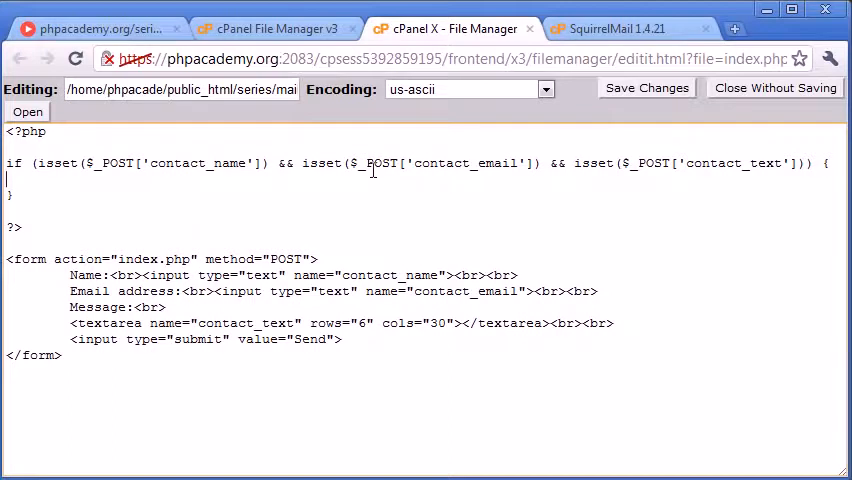
mouse_move(705, 148)
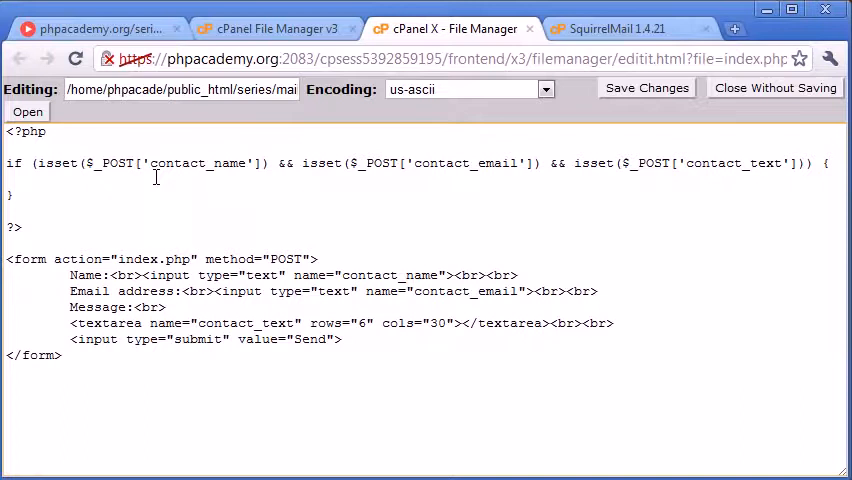
Write $contact_name = $_POST['contact_name']; inside the if block and deselect the line
type("$")
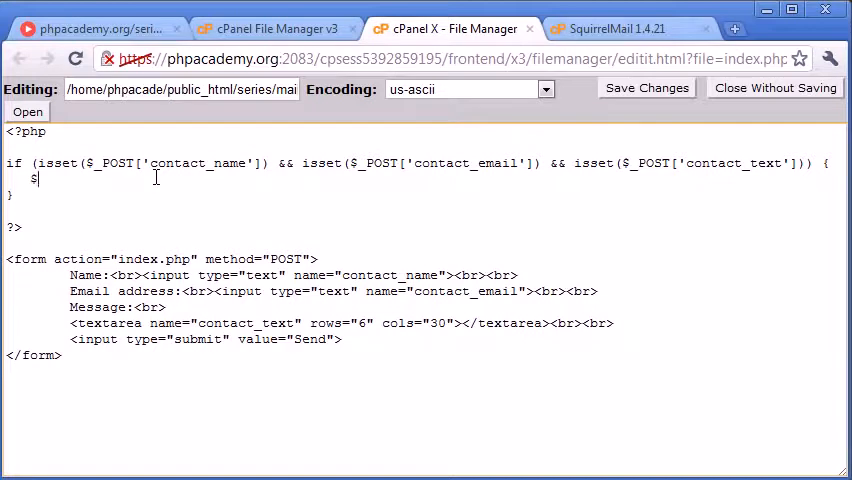
type("contact_name")
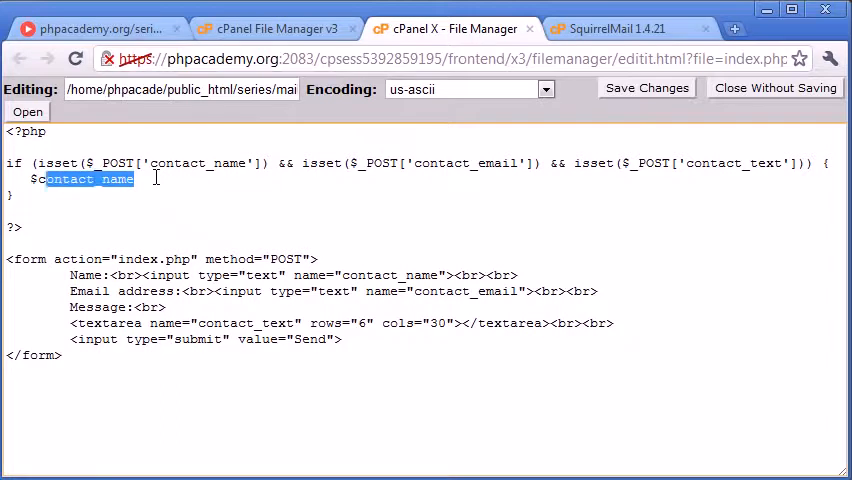
type("=")
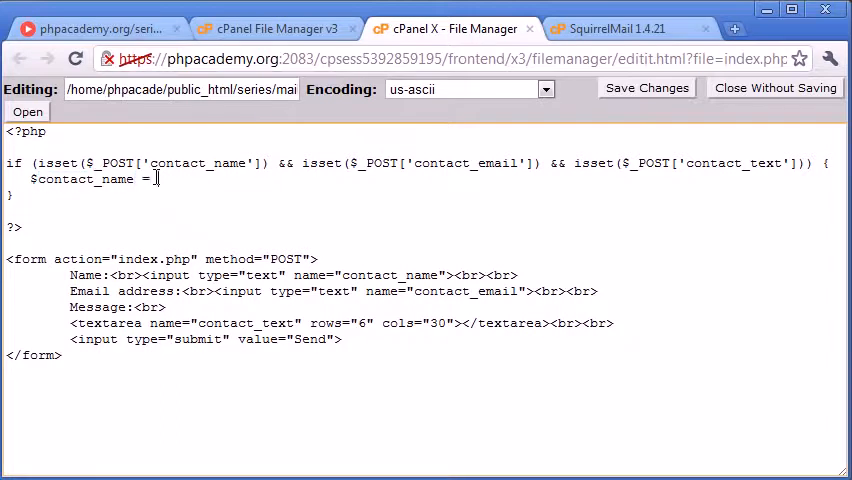
type("$_POST[''];")
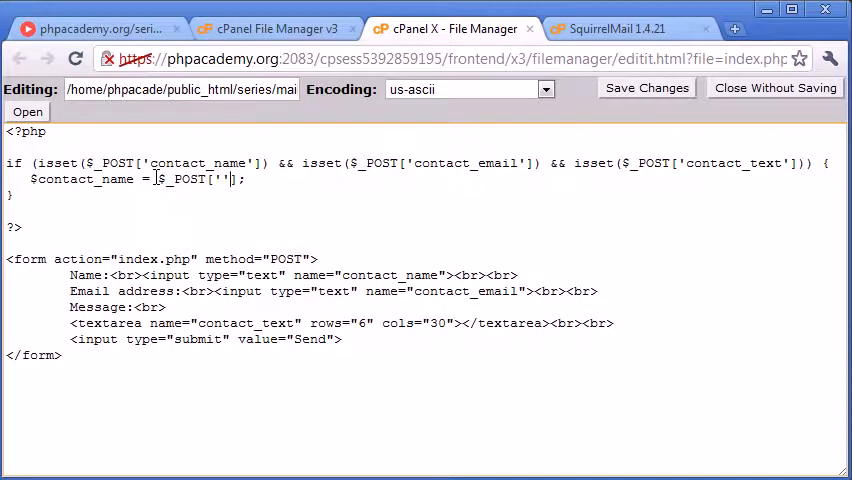
type("contact_name")
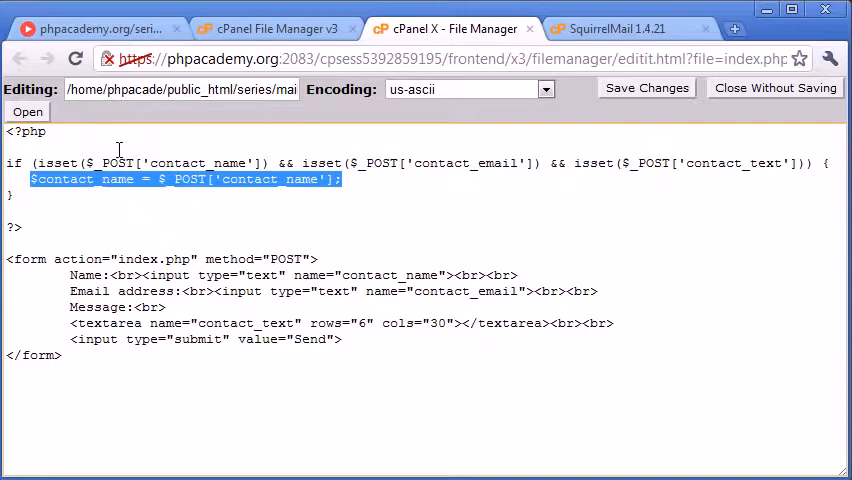
left_click(358, 179)
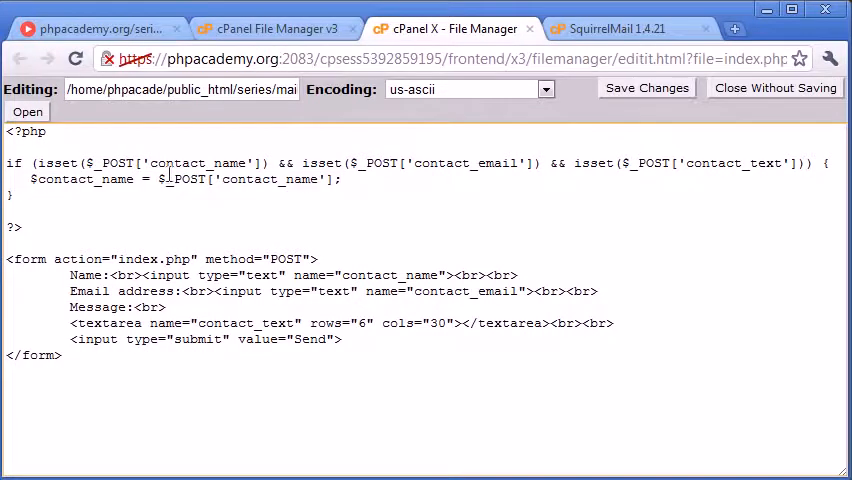
left_click_drag(157, 179, 340, 179)
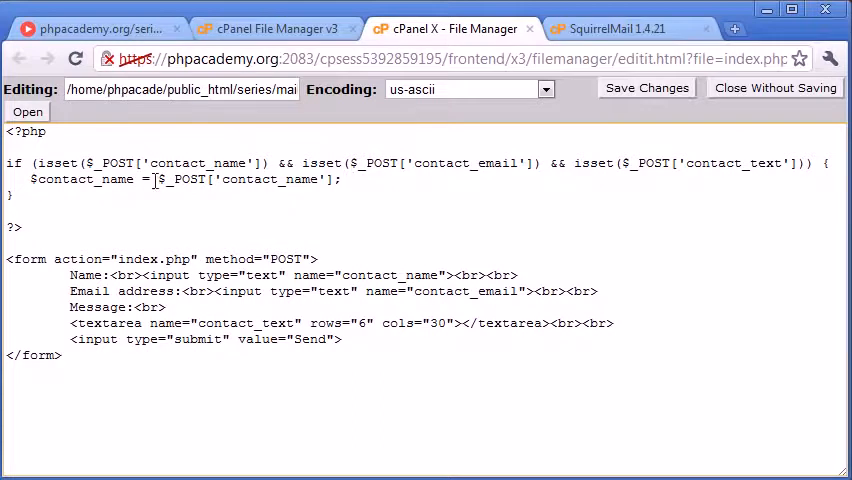
left_click_drag(155, 179, 341, 179)
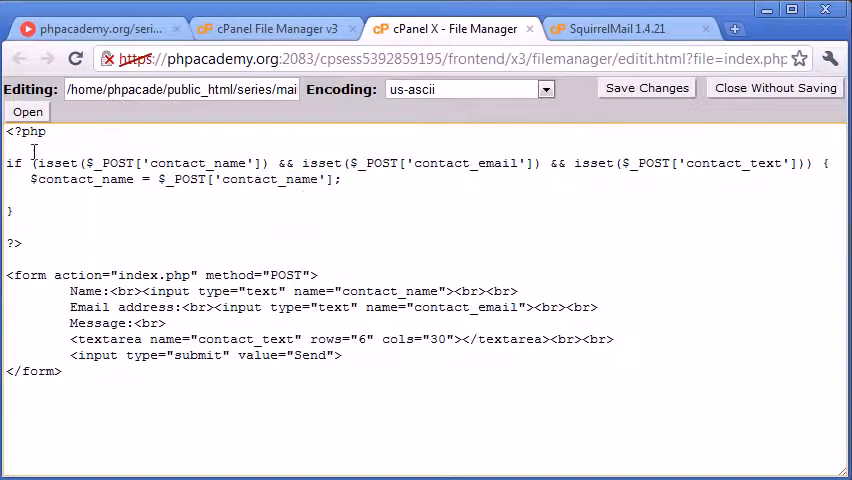
Add $contact_email = $_POST['contact_email']; and $contact_text = $_POST['contact_text']; below the first assignment
type("$")
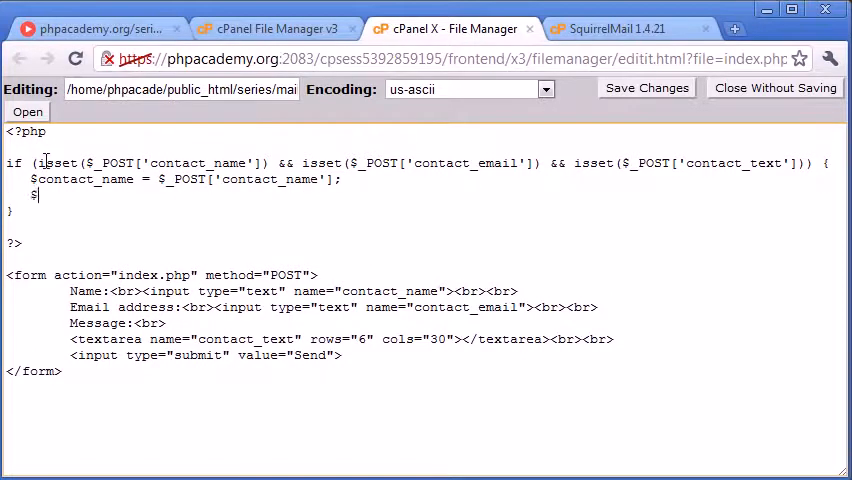
type("contact_email")
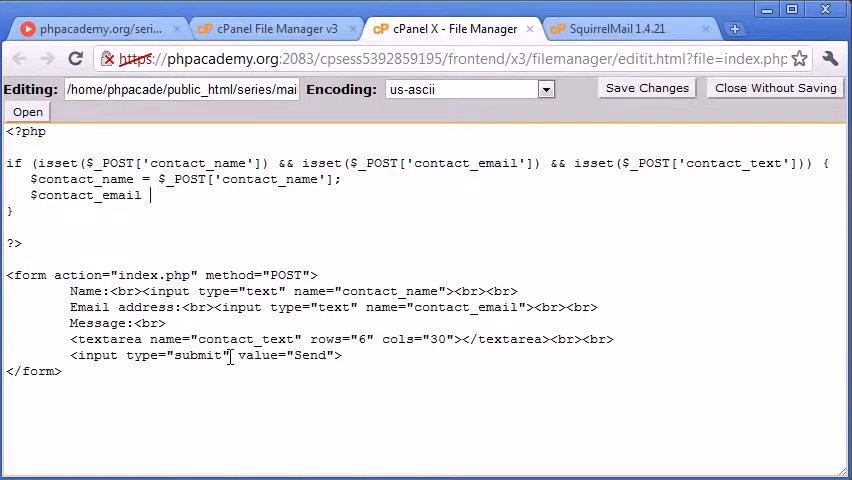
type("= $_POST['contact_email'];")
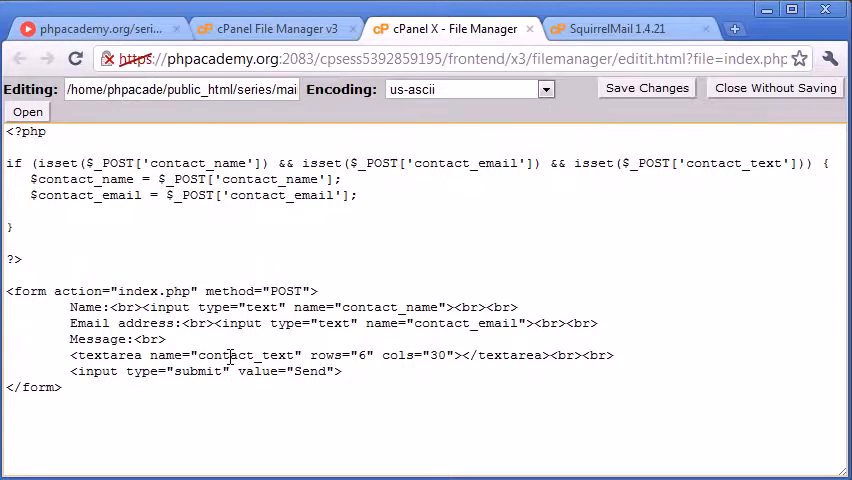
type("$con")
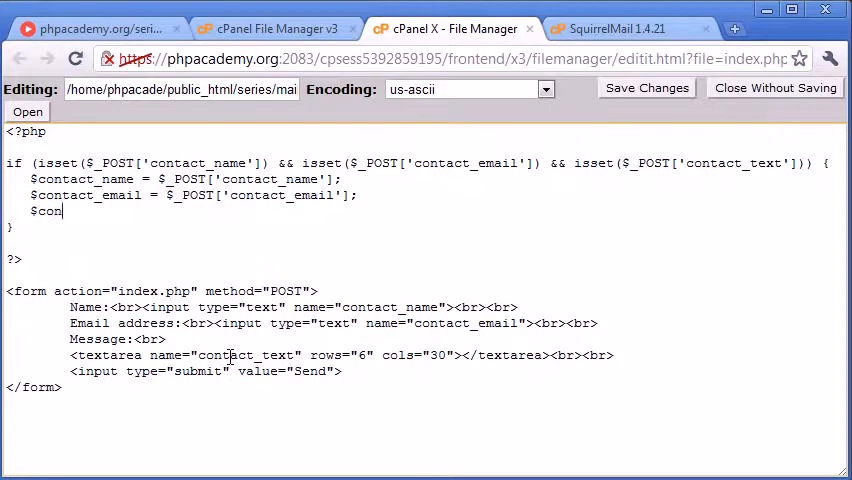
type("tact_text")
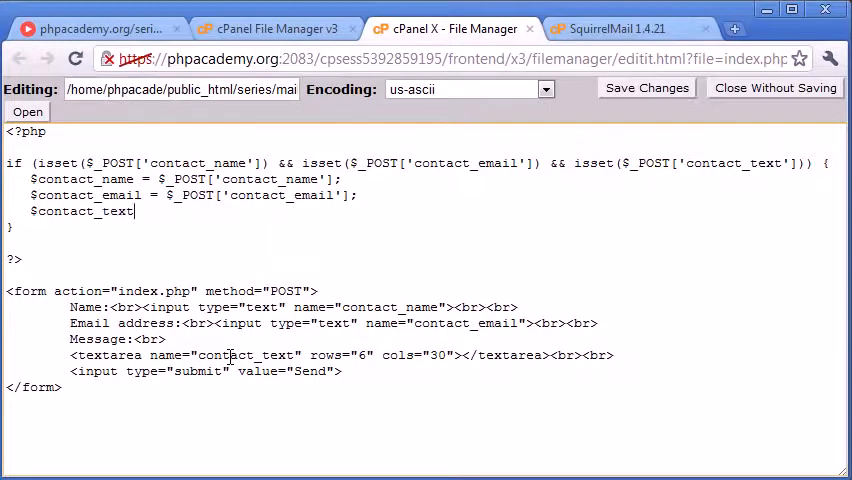
type("= $_POST['c'];")
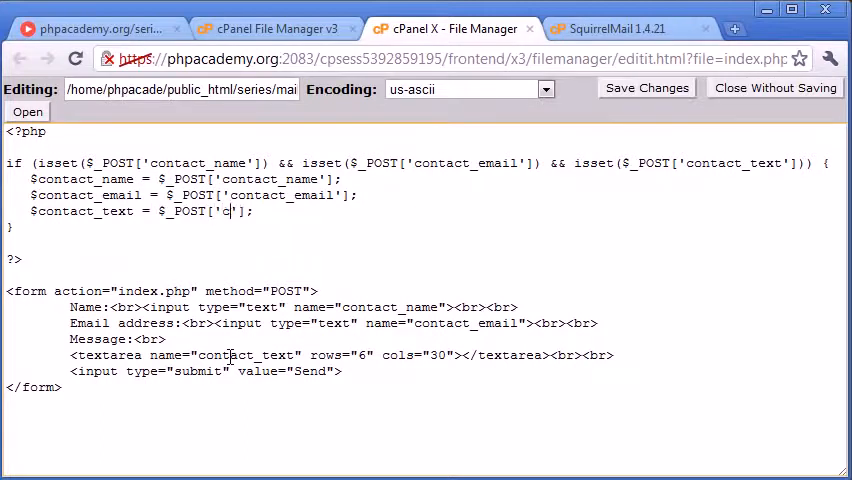
type("ontact_text")
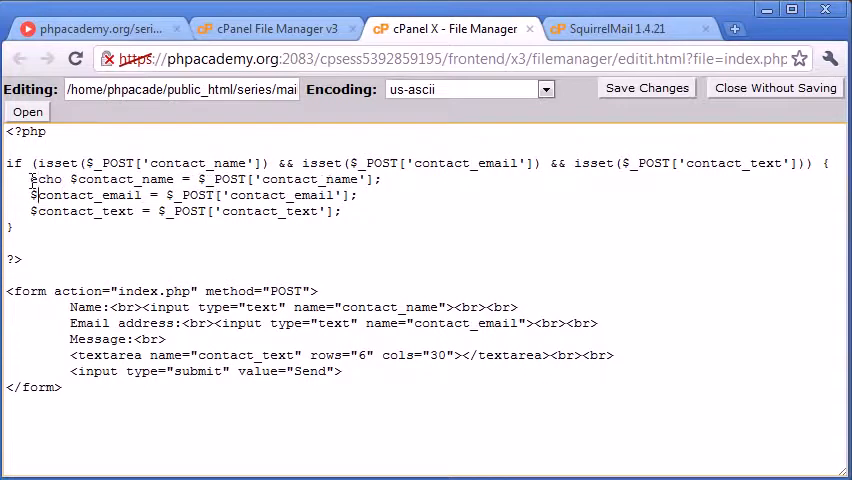
Prefix the assignments with echo, save index.php, and switch to the contact form tab
type("echo")
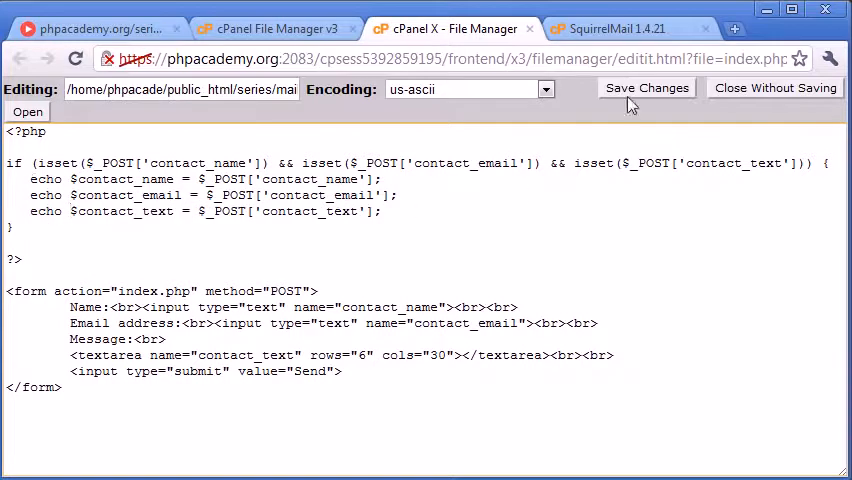
left_click(646, 88)
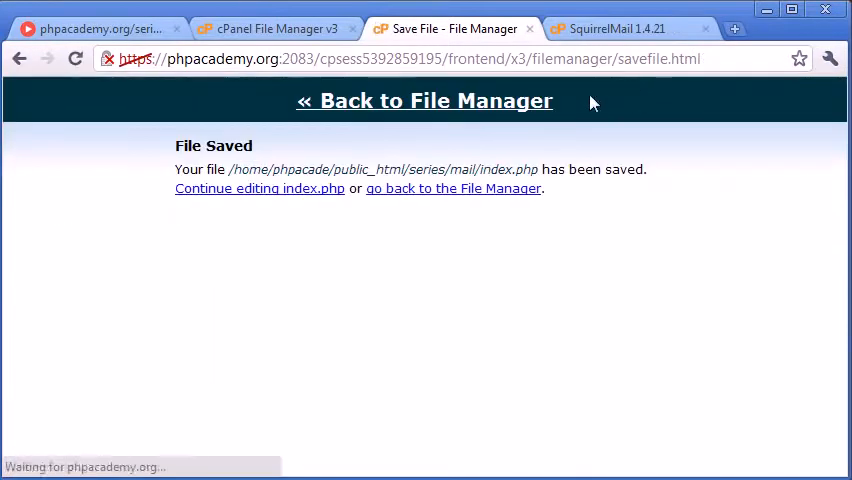
left_click(95, 28)
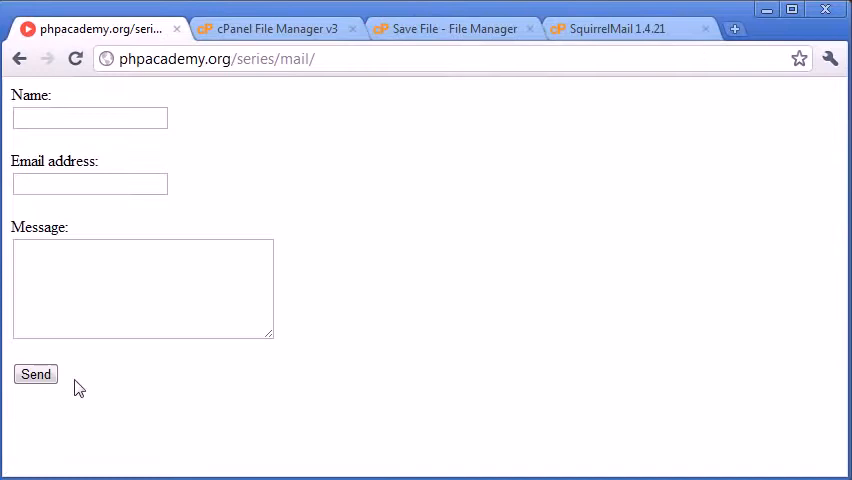
left_click(35, 373)
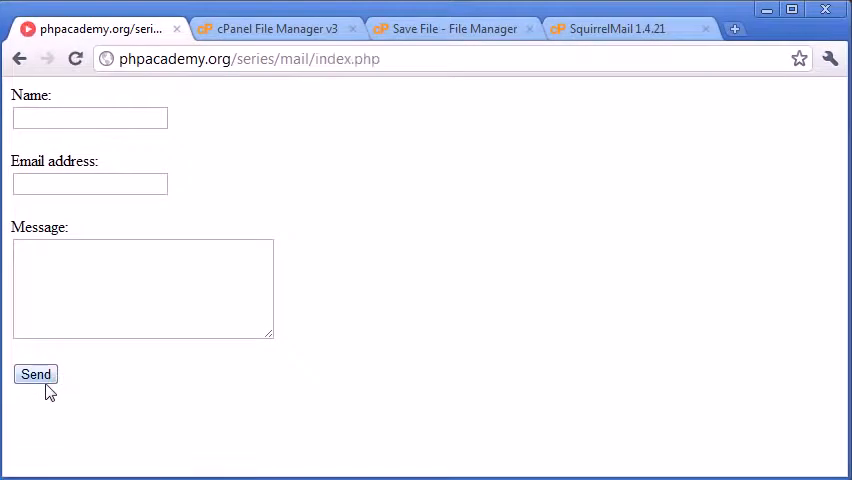
mouse_move(308, 336)
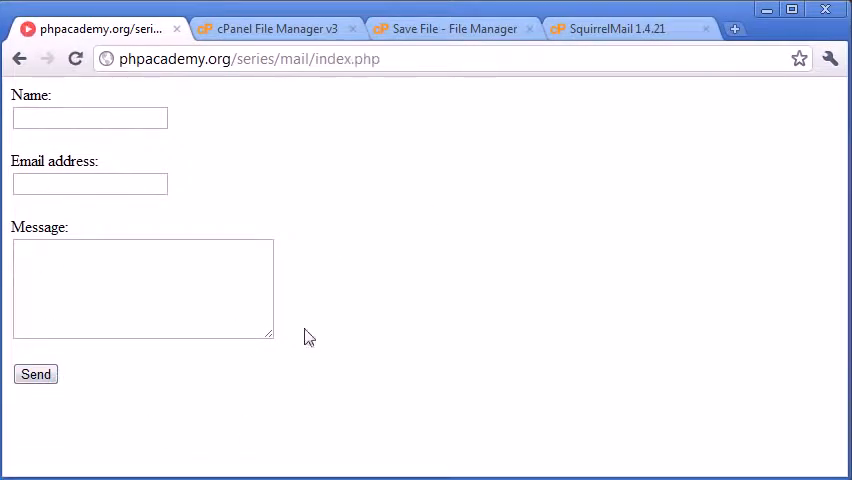
mouse_move(155, 105)
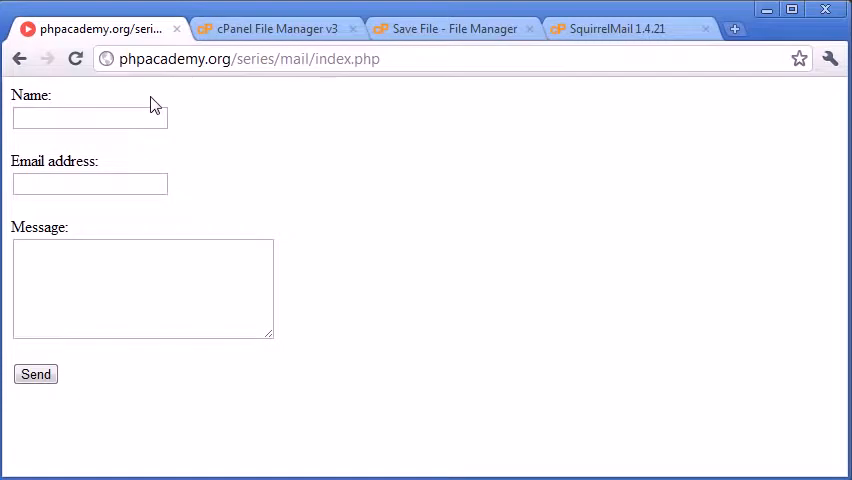
left_click(90, 117)
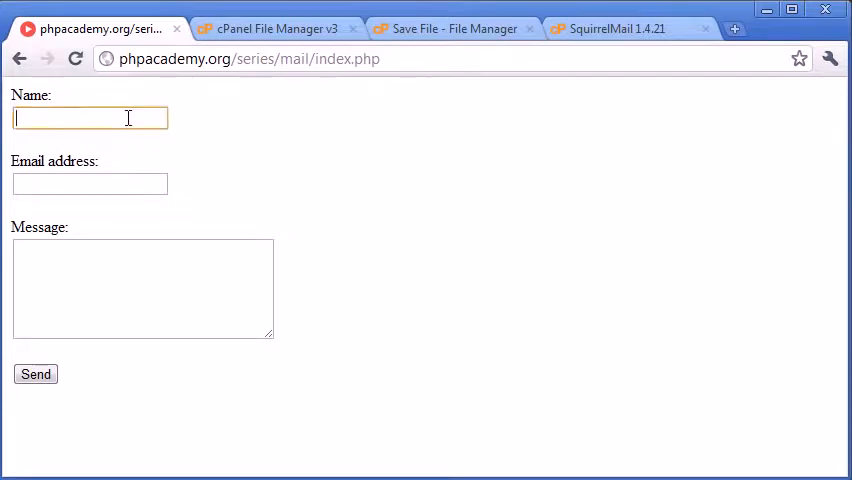
type("Alex")
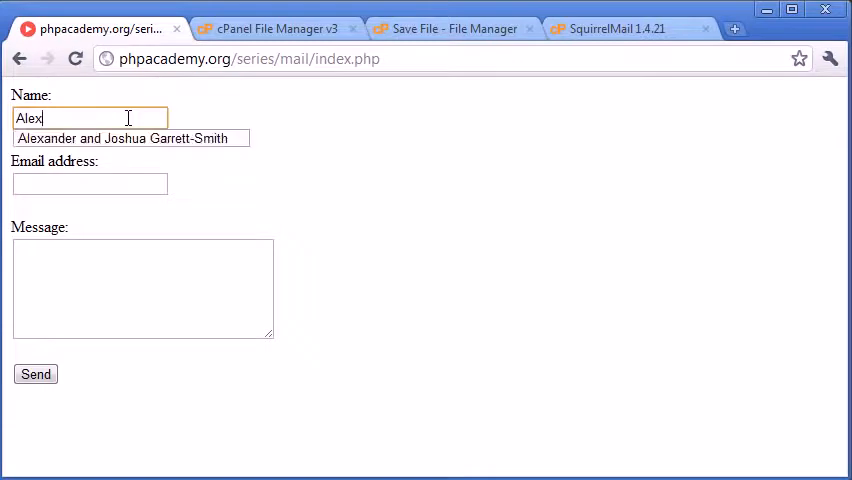
left_click(90, 184)
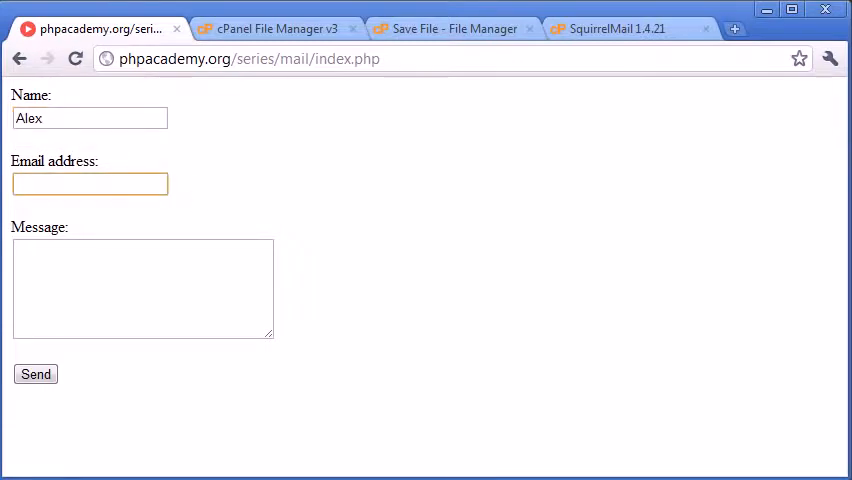
mouse_move(167, 244)
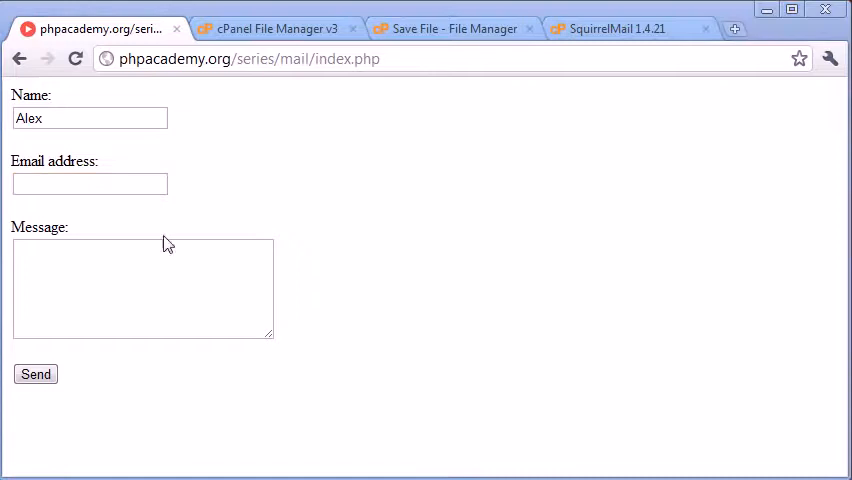
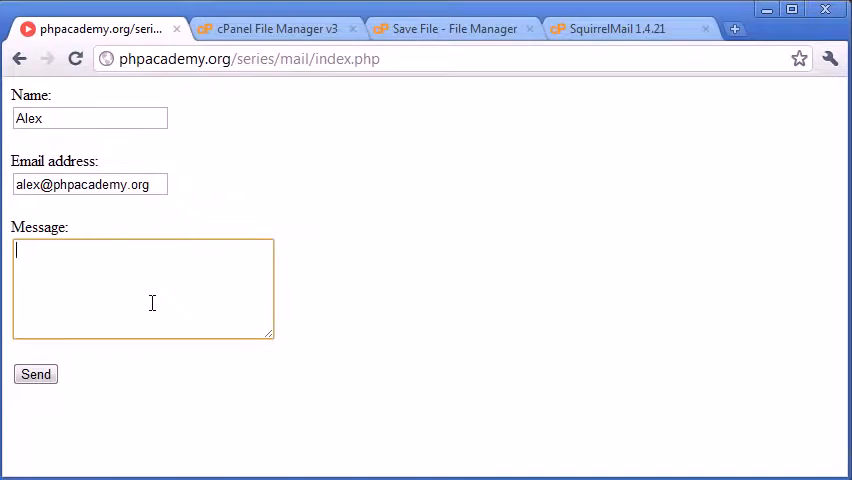
type("Hi")
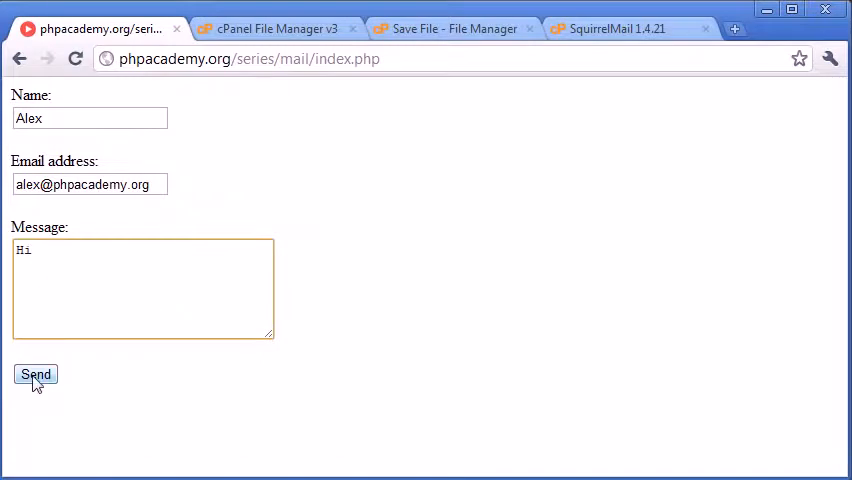
left_click(36, 374)
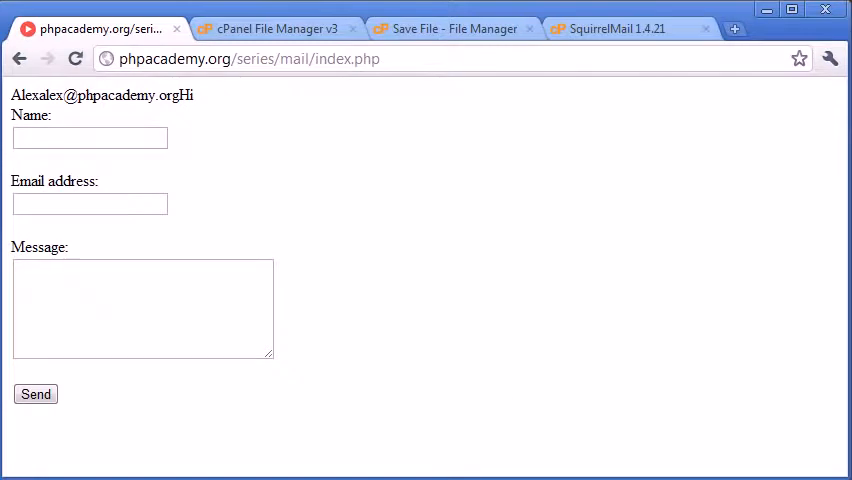
left_click(453, 28)
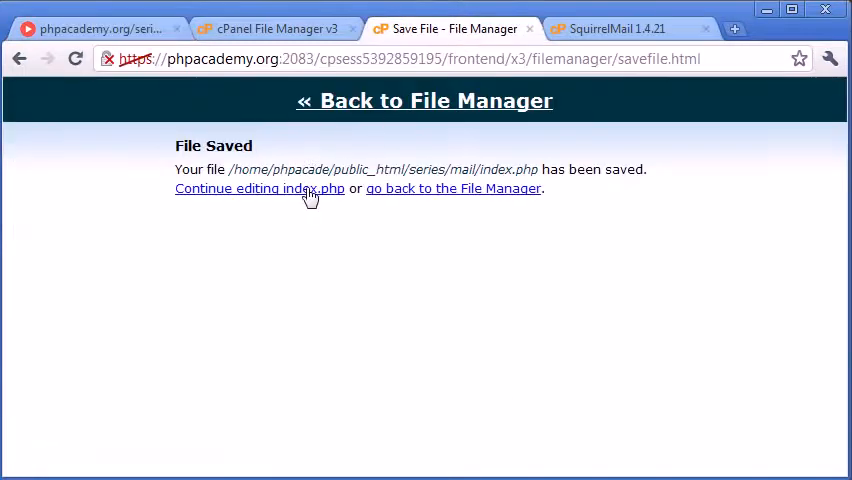
Reopen index.php and start a nested if with !empty checks on $contact_name and $contact_email
left_click(258, 188)
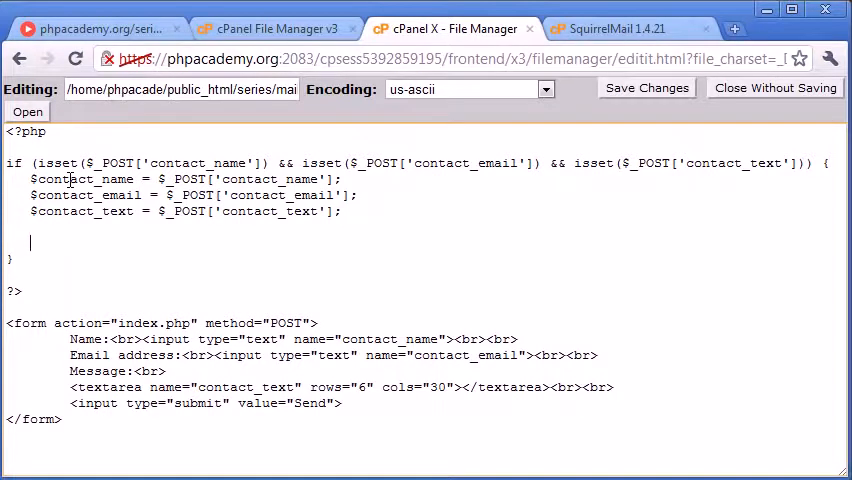
type("if ()")
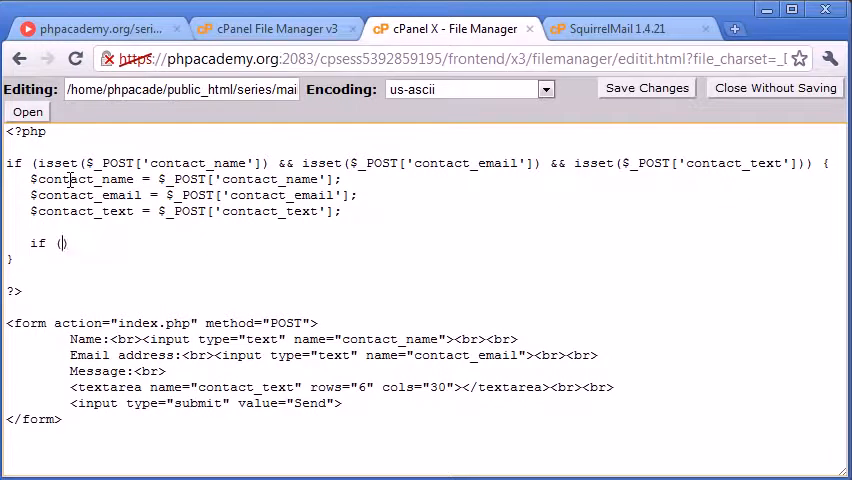
type("!empty($contact_name")
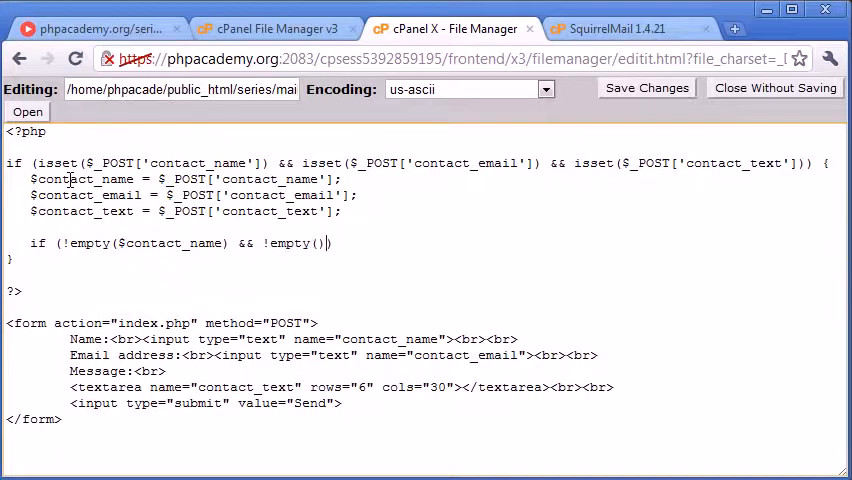
type("$contact")
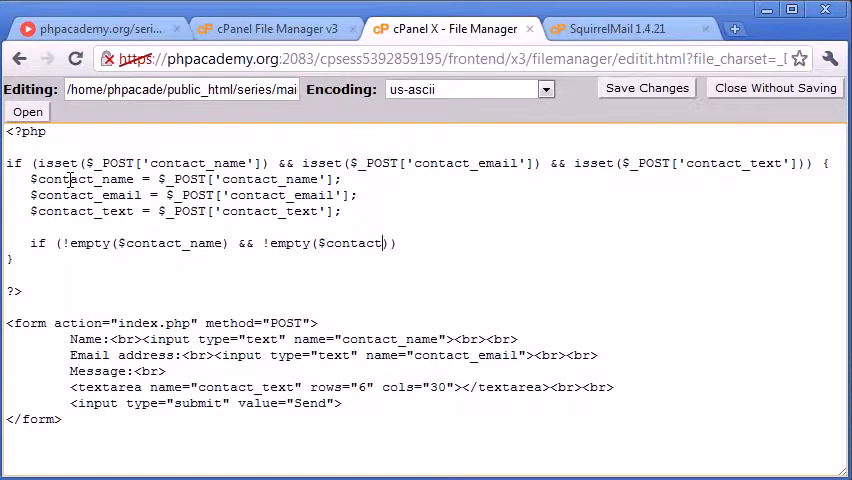
type("_email")
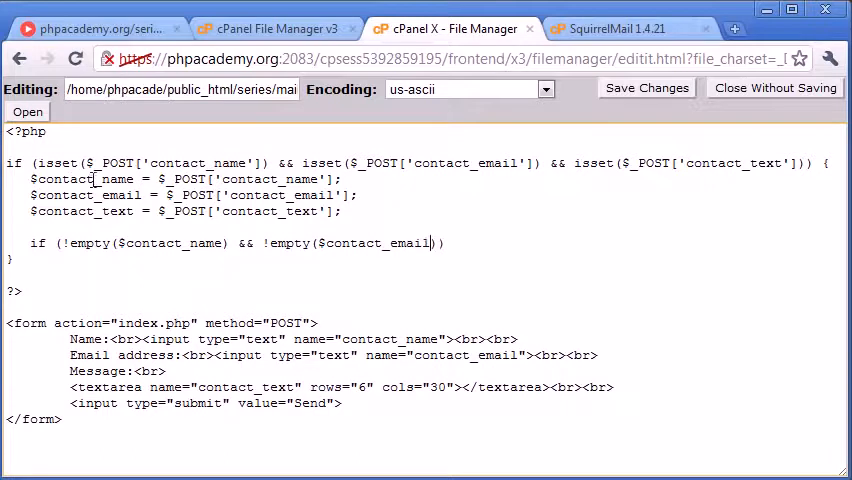
mouse_move(408, 244)
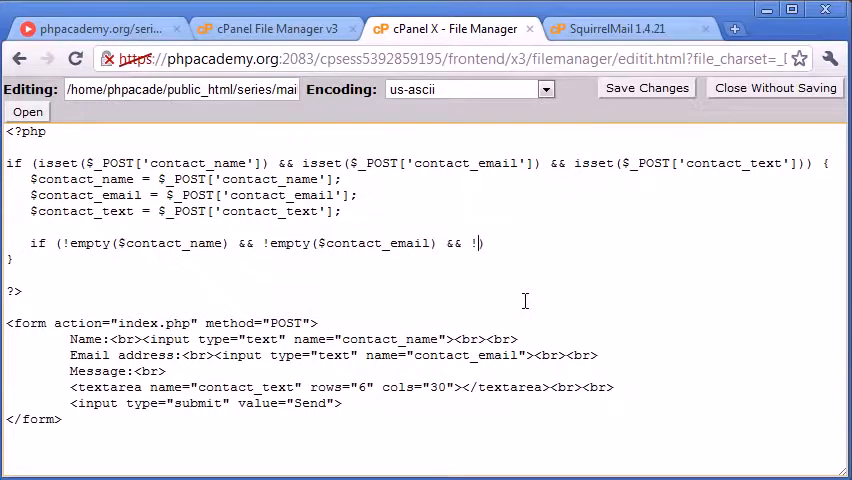
Finish the condition with !empty($contact_text) and echo 'OK.'; inside its block
type("empty()")
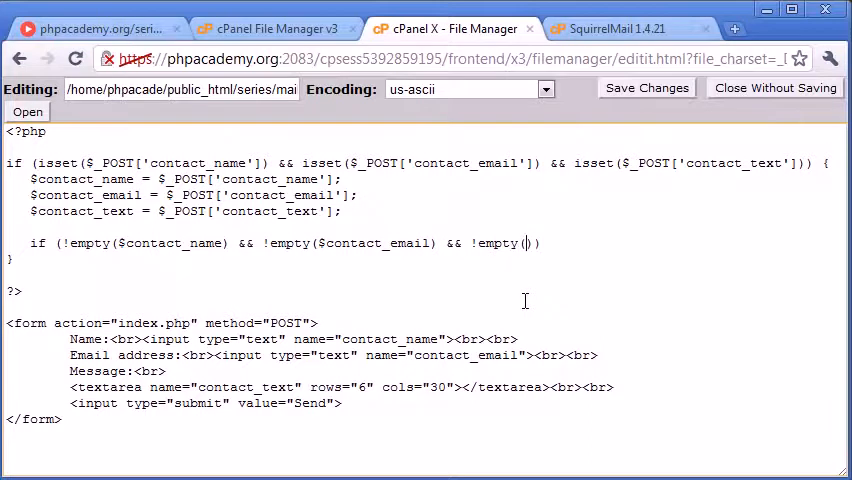
type("$contact")
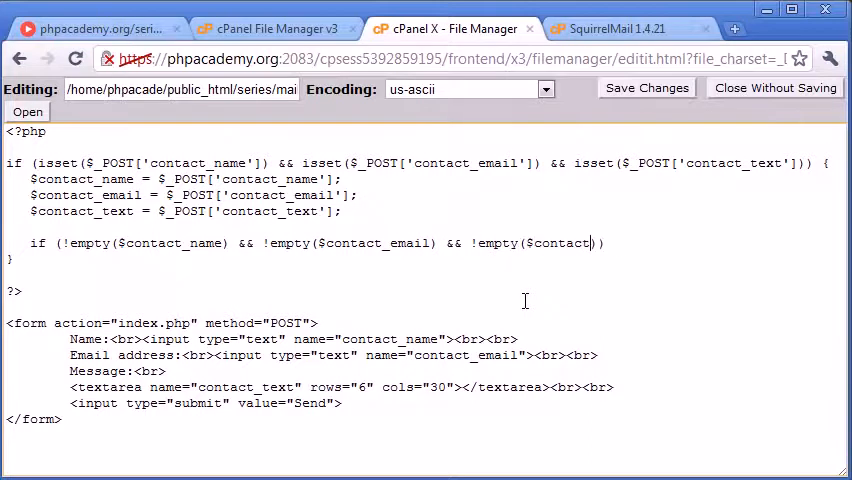
type("_text)) {")
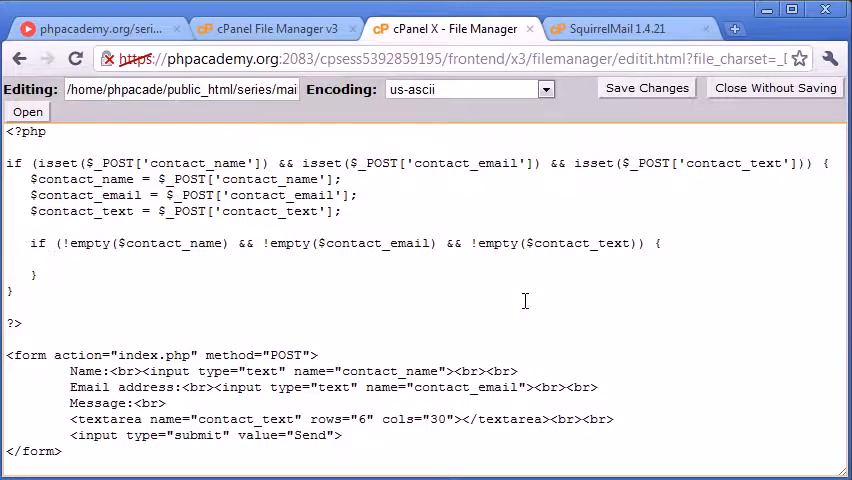
type("echo")
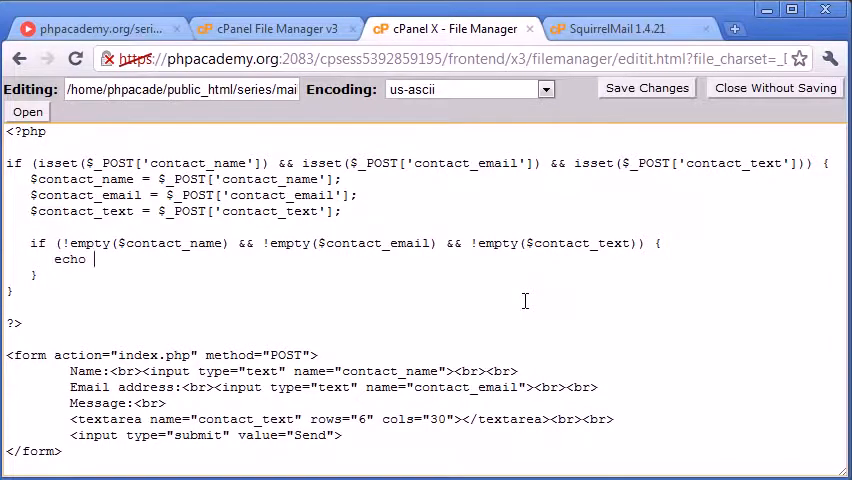
type("'OK.';")
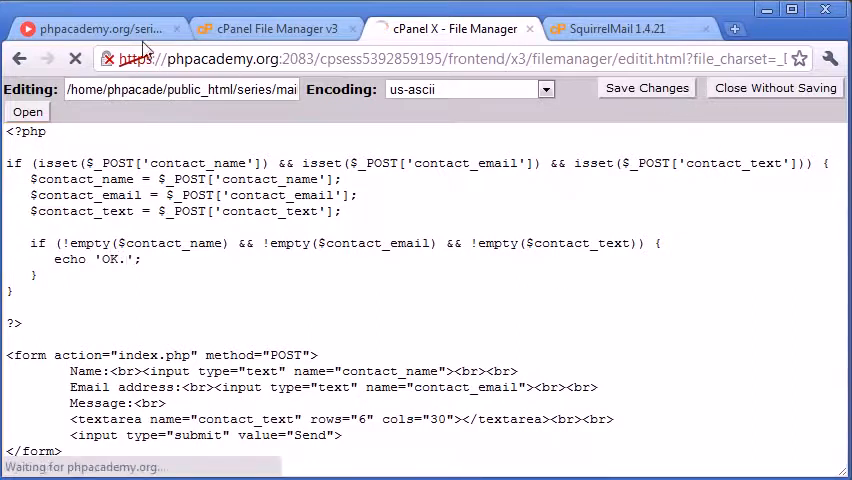
Submit the live form with a, b and c to get 'OK.', then return to cPanel
left_click(646, 88)
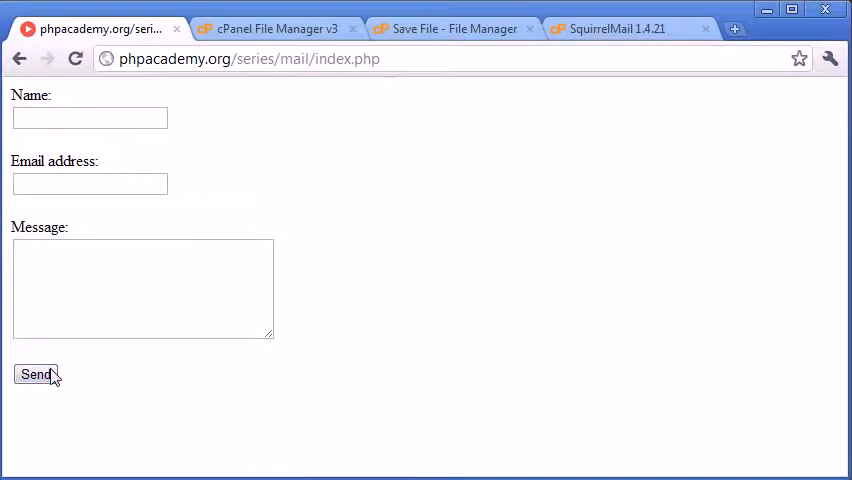
type("a")
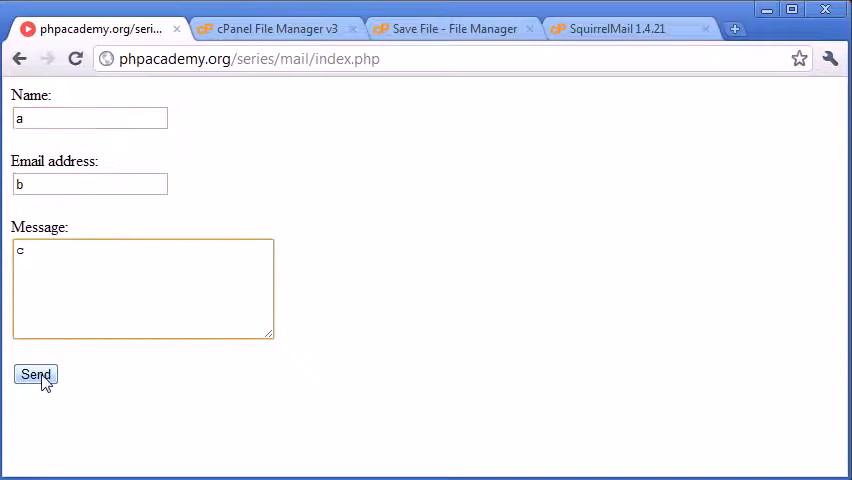
left_click(35, 374)
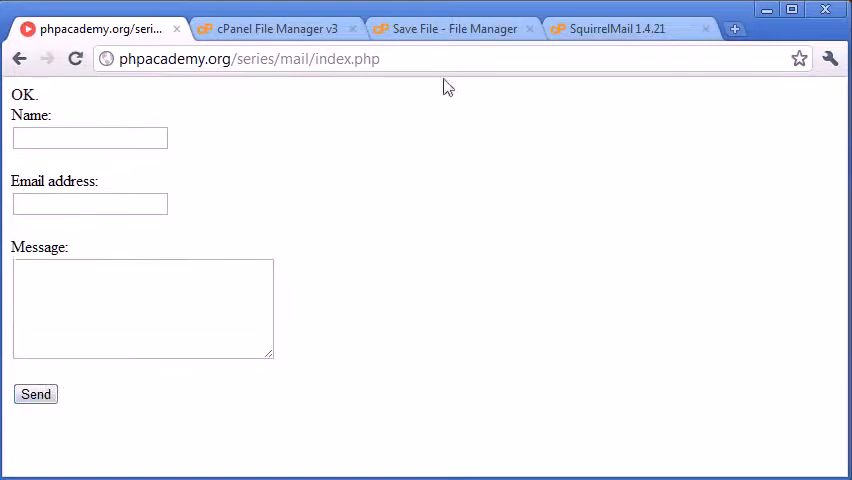
left_click(452, 28)
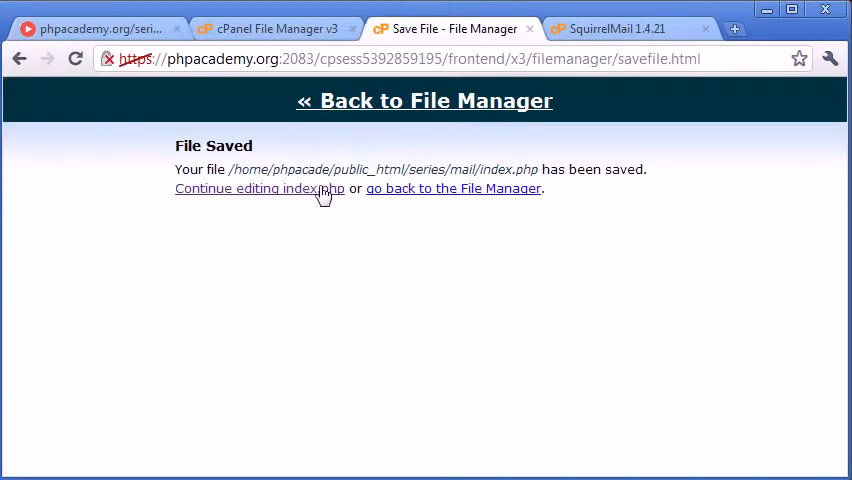
Reopen index.php, change && to || and add an else block
left_click(251, 188)
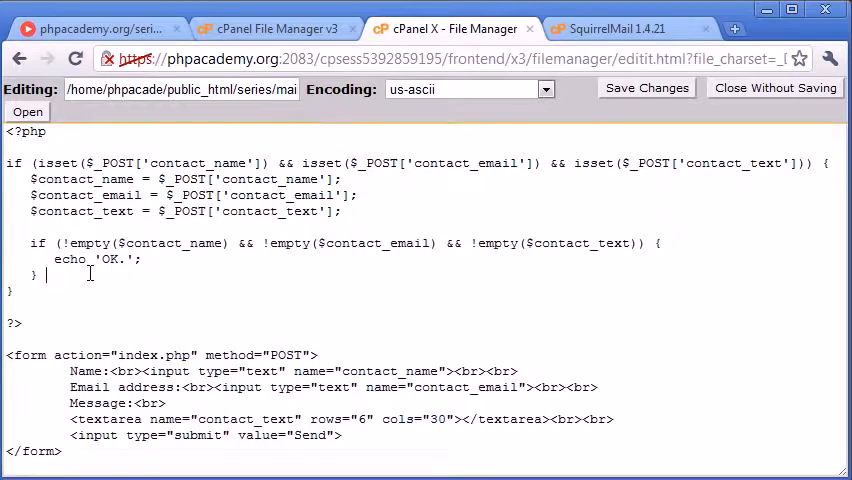
type("el")
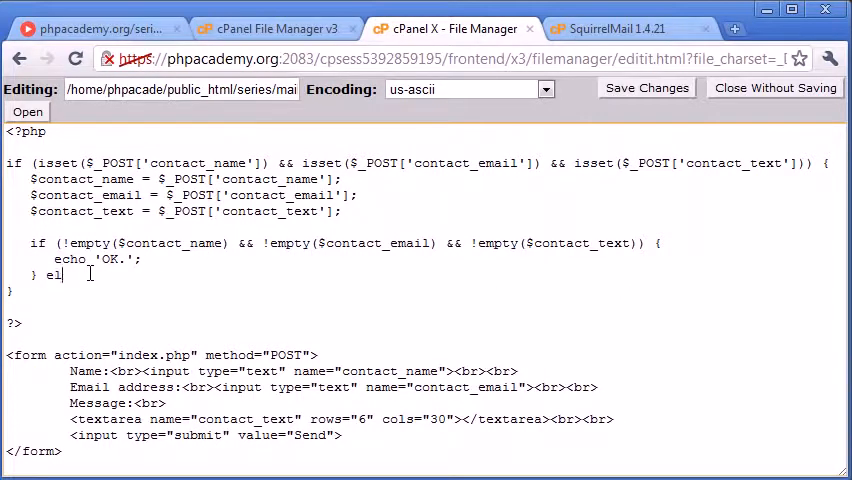
type("se")
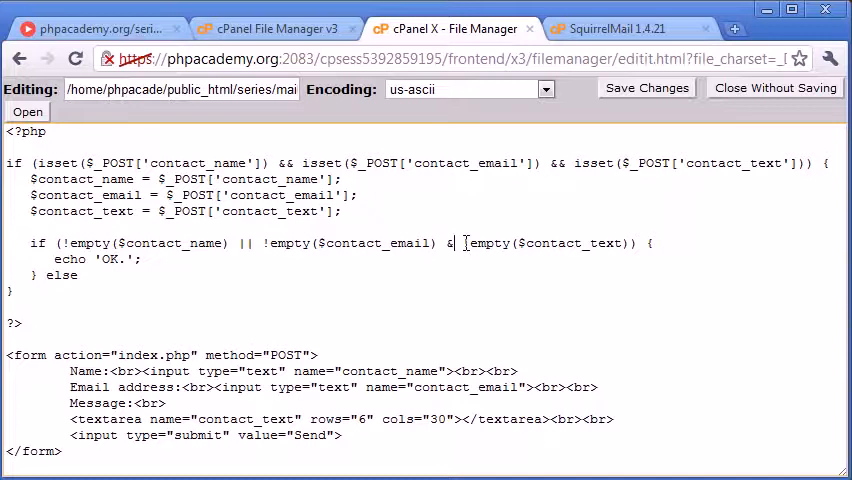
type("||")
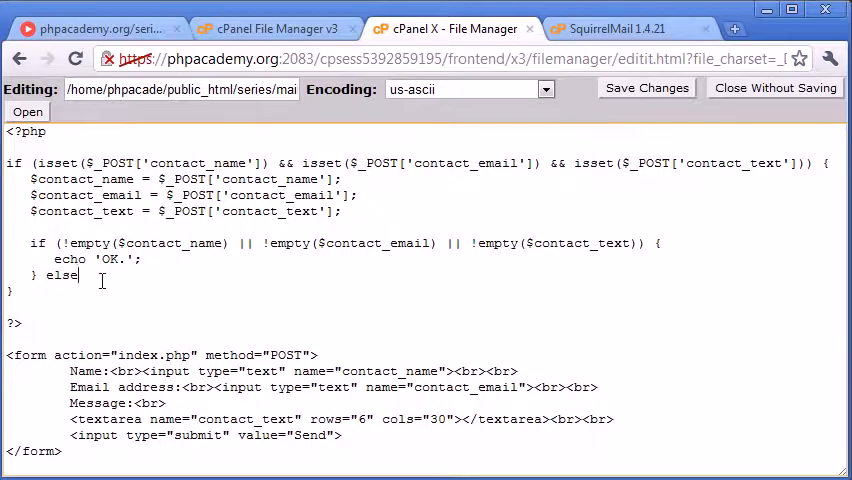
type("{")
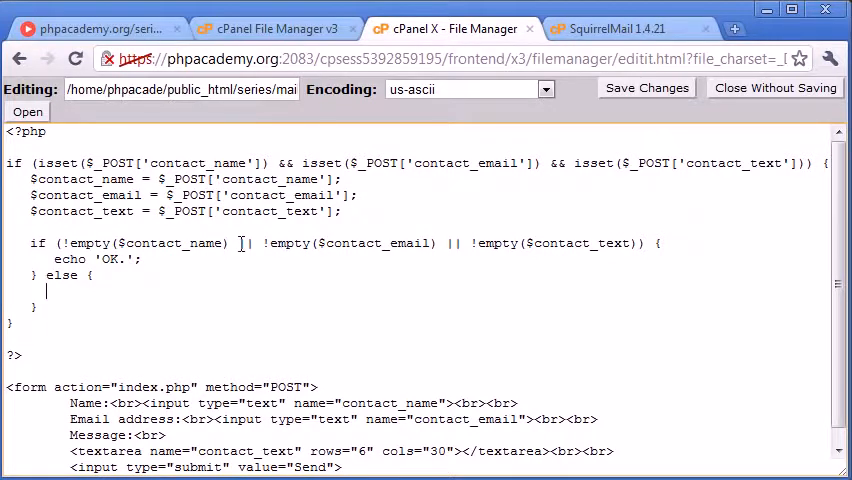
Echo 'All fields are required.' inside the else block and save index.php
type("echo '';")
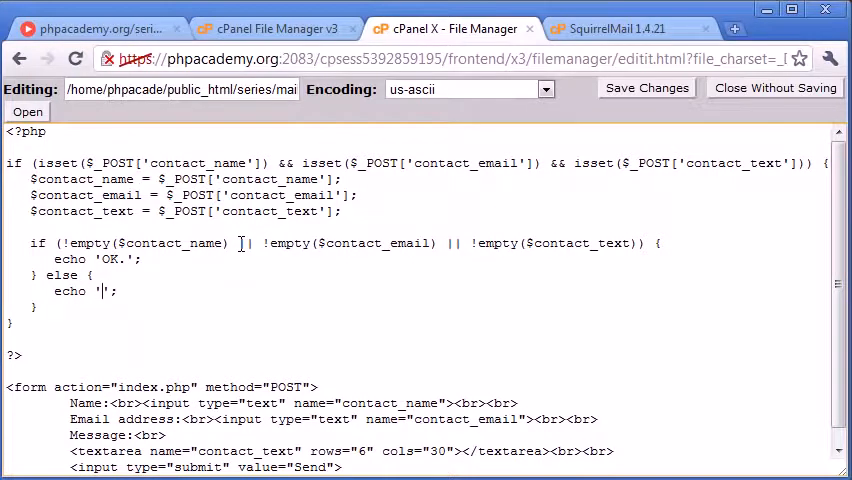
type("All fields are")
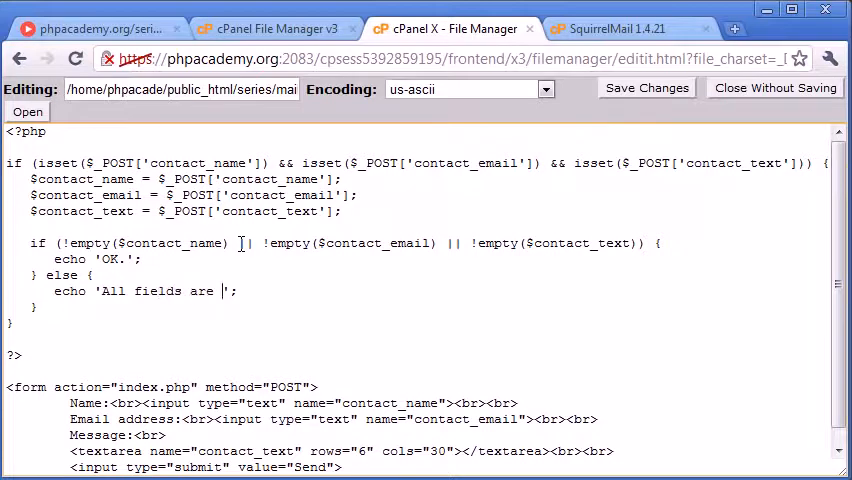
type("r")
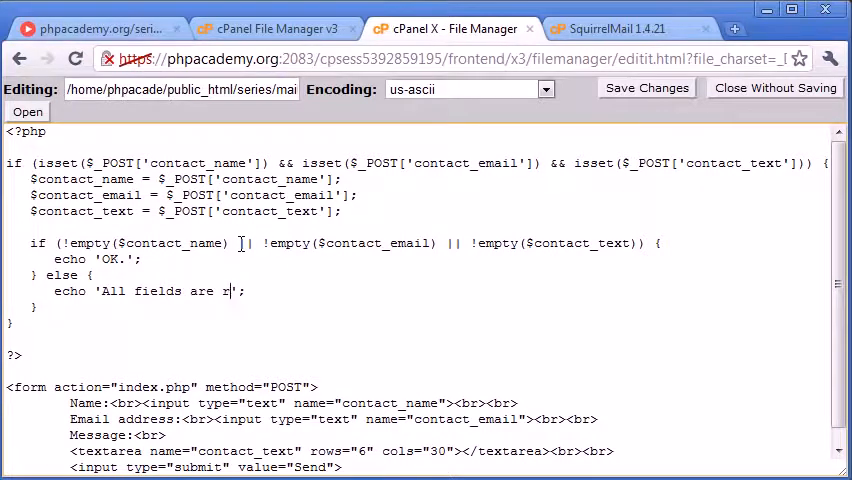
type("equired.")
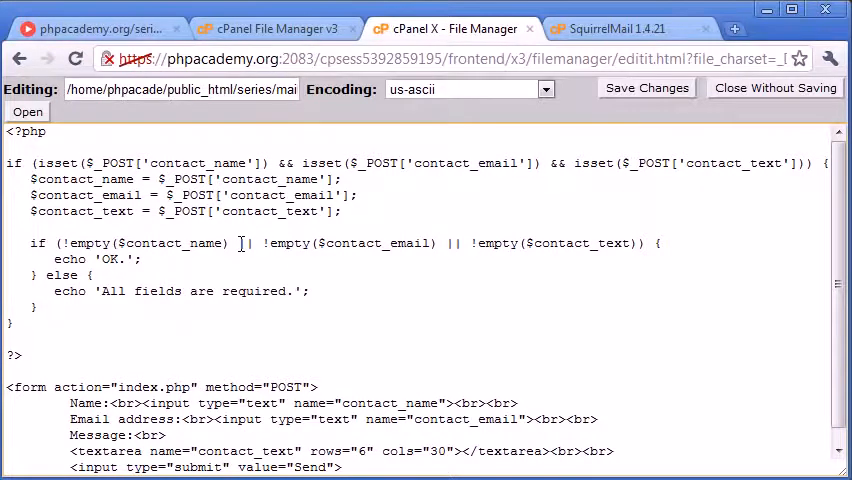
left_click(646, 88)
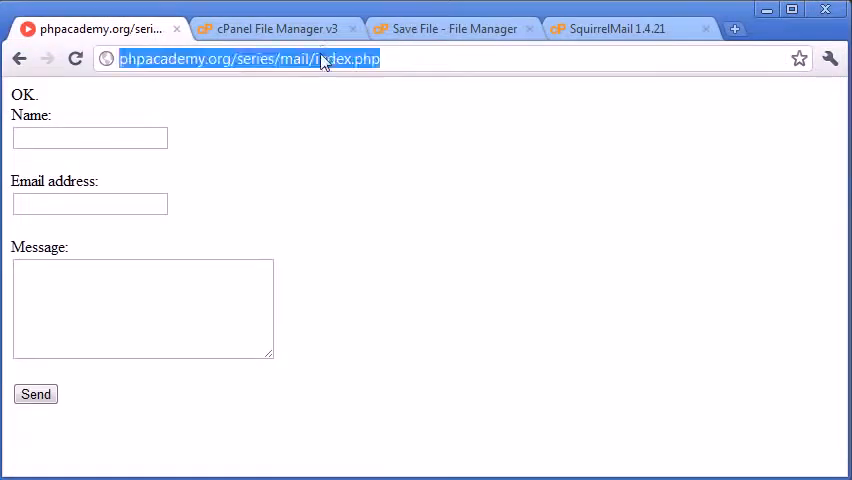
Retest the contact form with all fields filled, then reopen index.php for editing
left_click(35, 373)
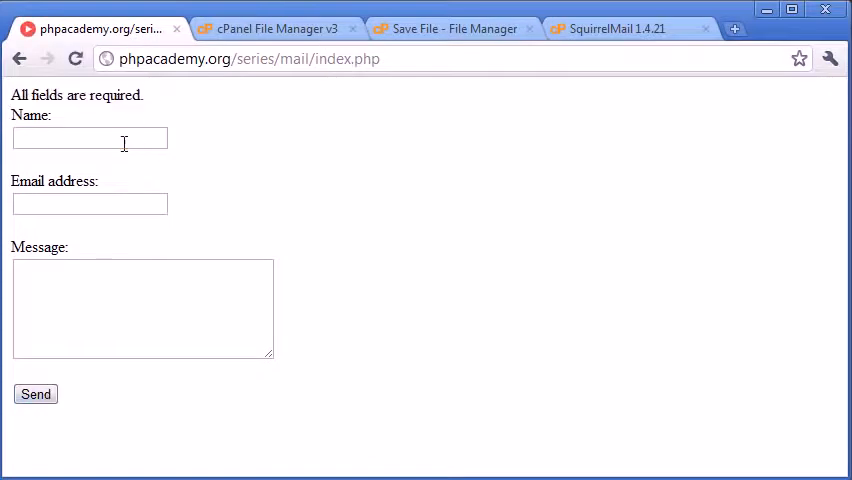
type("c")
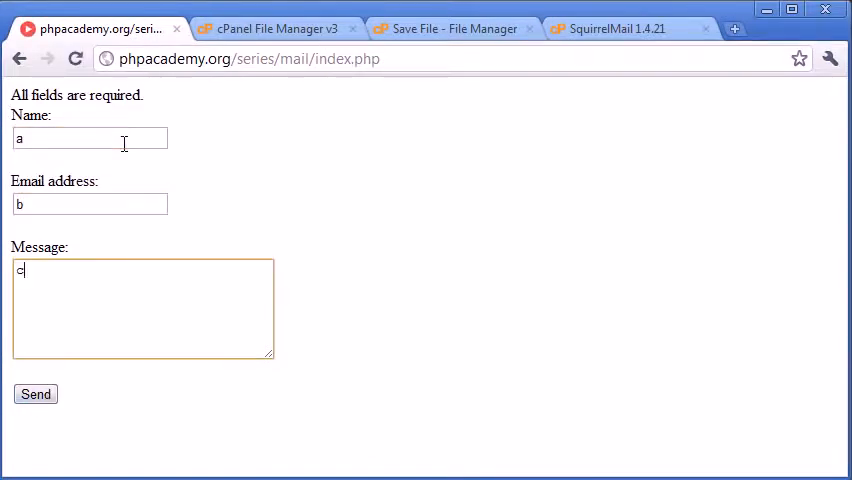
left_click(35, 394)
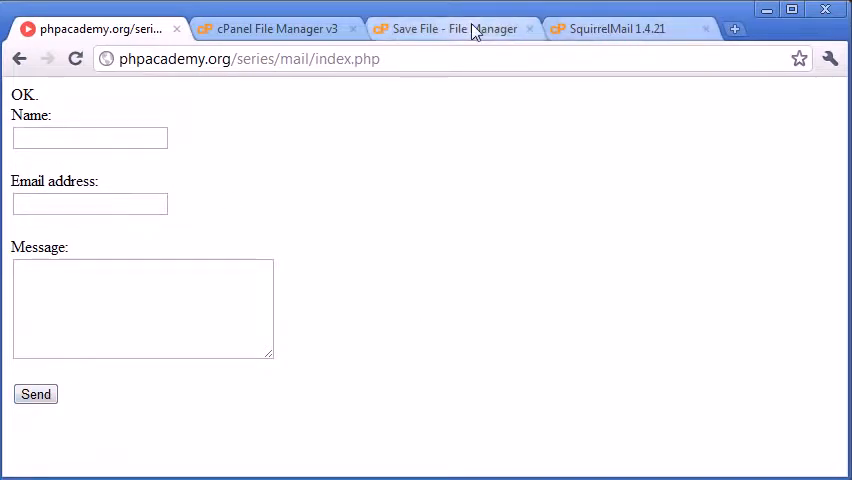
left_click(452, 28)
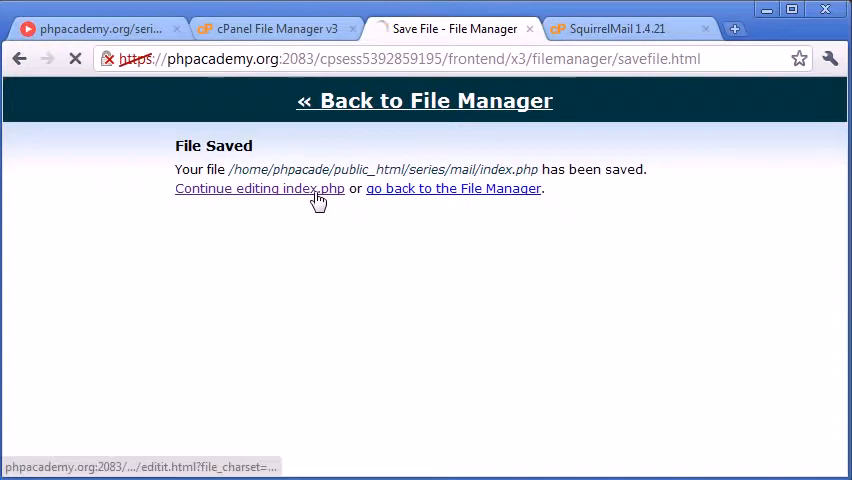
left_click(258, 188)
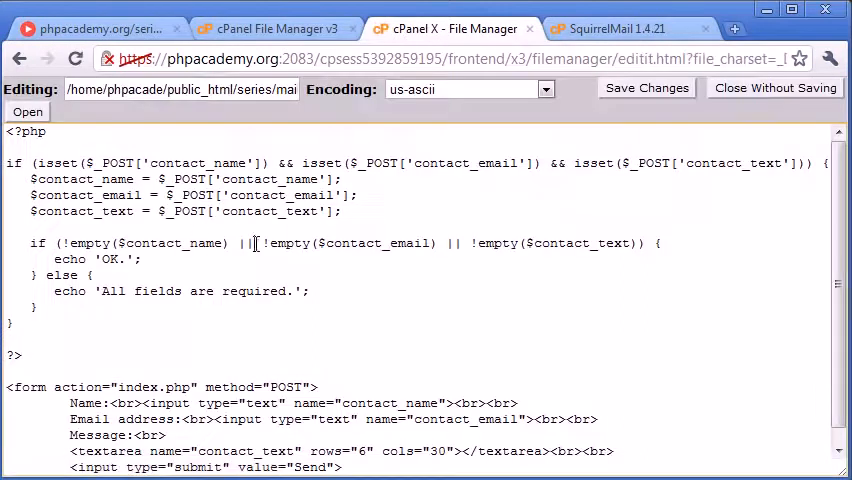